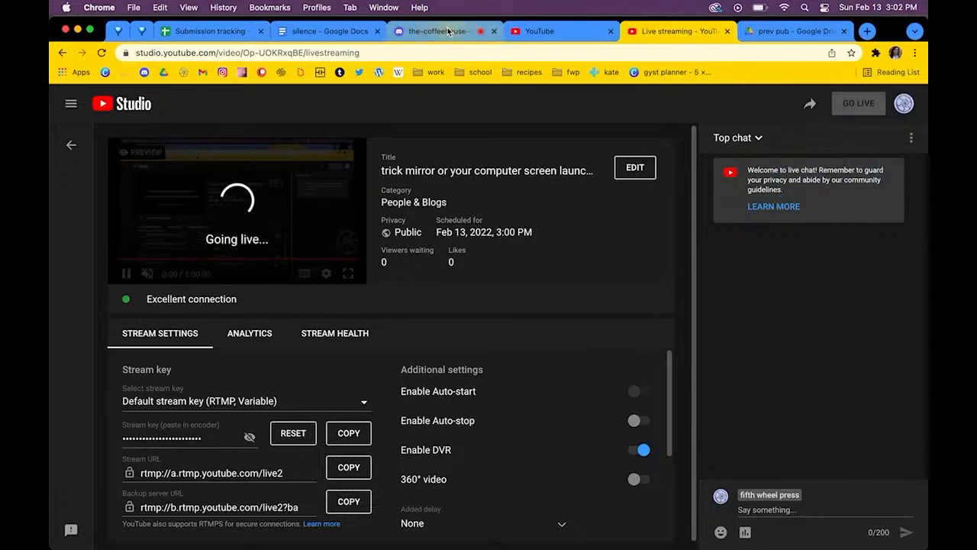
mouse_move(445, 31)
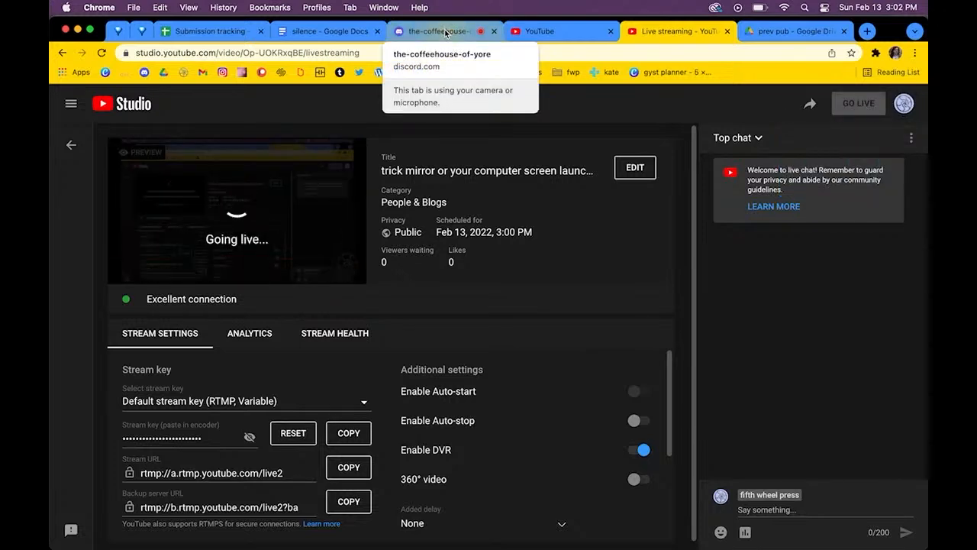
Switch to the the-coffeehouse-of-yore Discord tab and review the channel's chat messages.
click(435, 31)
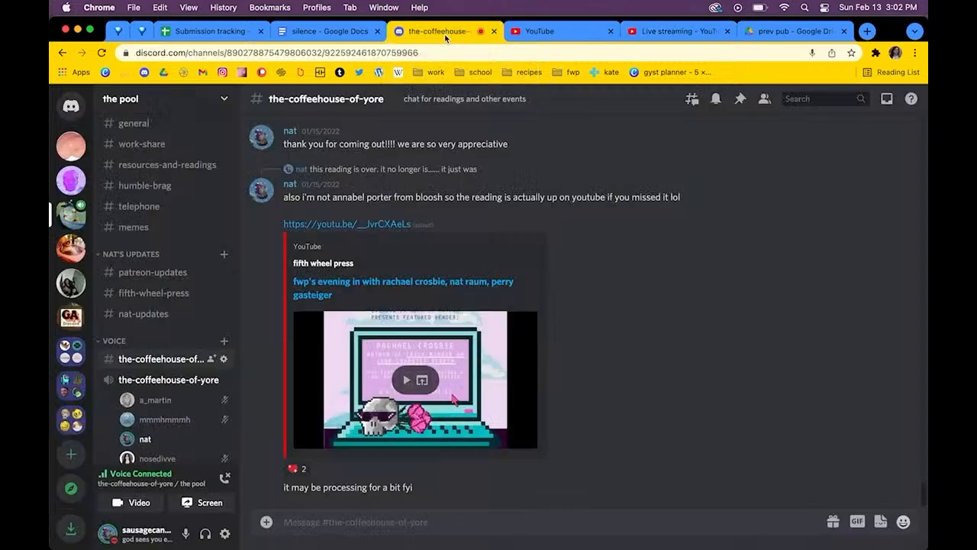
mouse_move(687, 352)
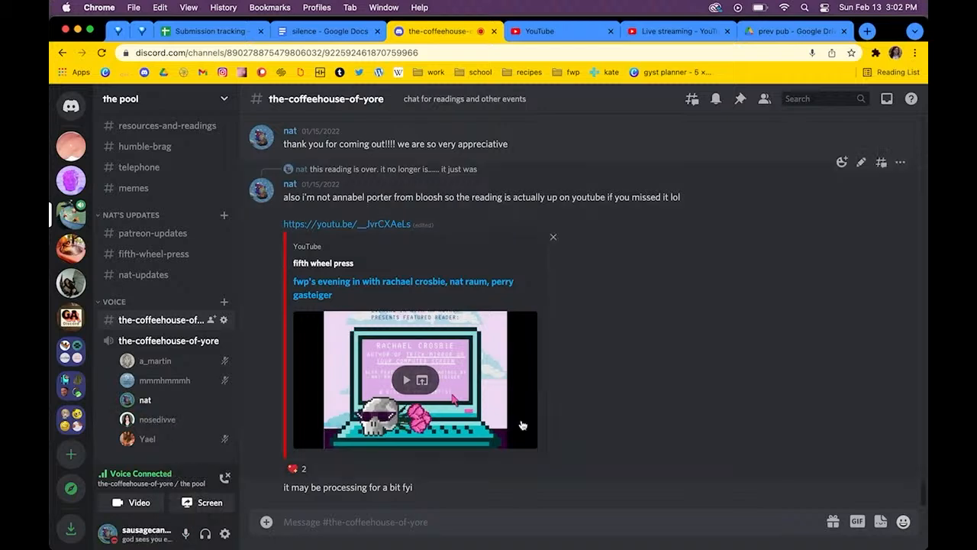
mouse_move(523, 425)
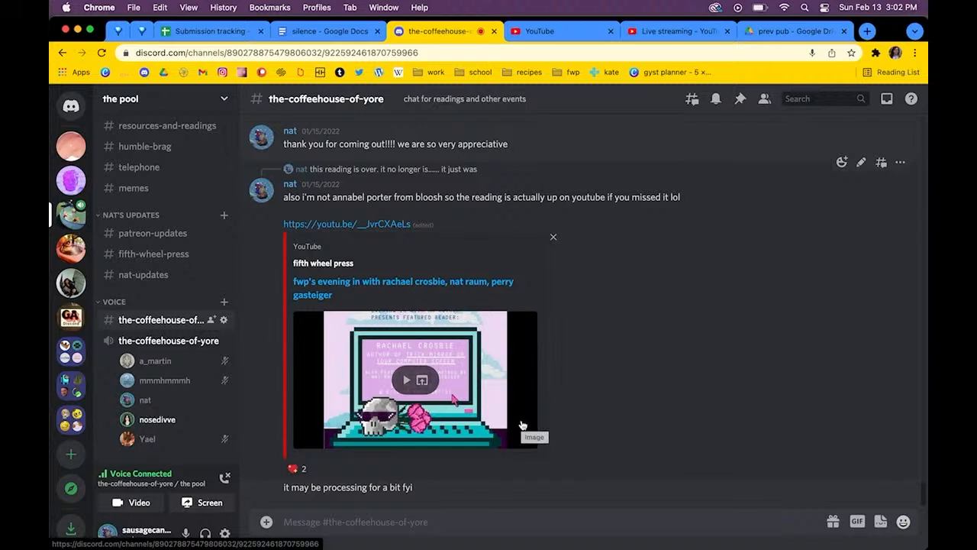
mouse_move(706, 508)
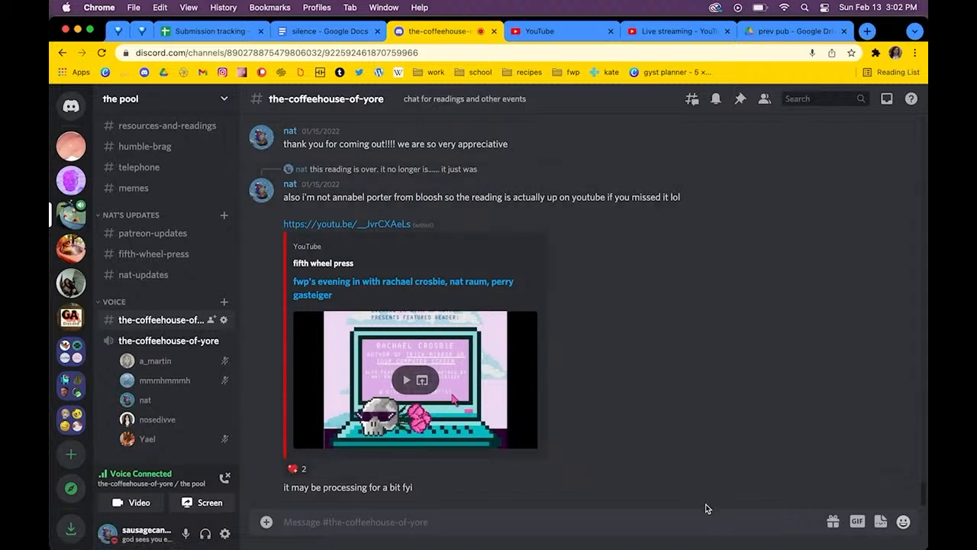
click(837, 526)
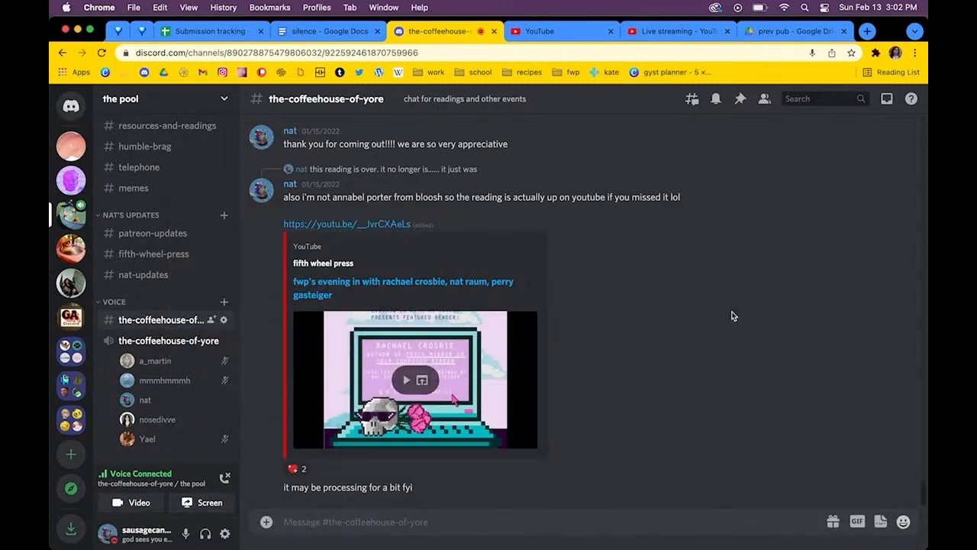
Open the coffeehouse-of-yore voice channel to show its five-member participant grid.
click(161, 341)
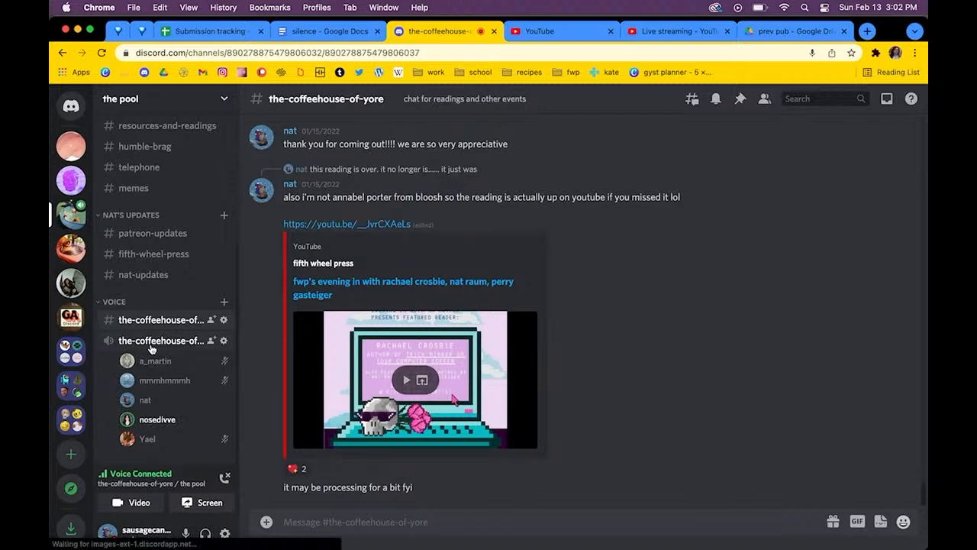
click(161, 340)
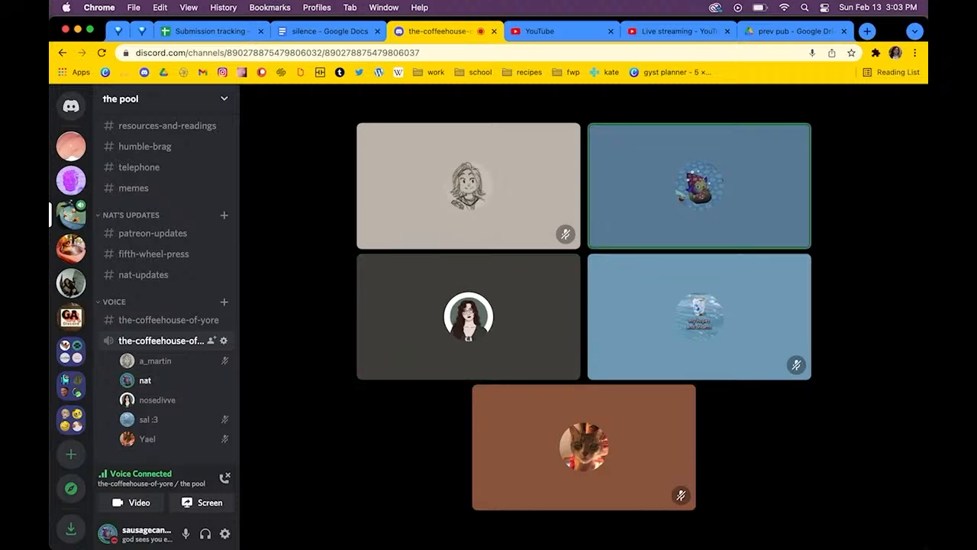
Confirm the YouTube Studio stream shows an excellent connection, then return to the Discord call.
click(675, 31)
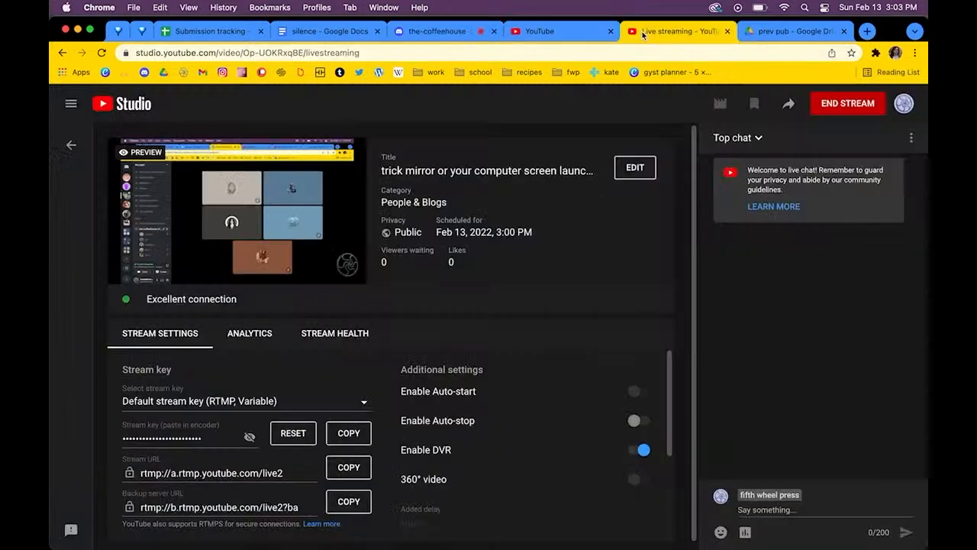
click(432, 31)
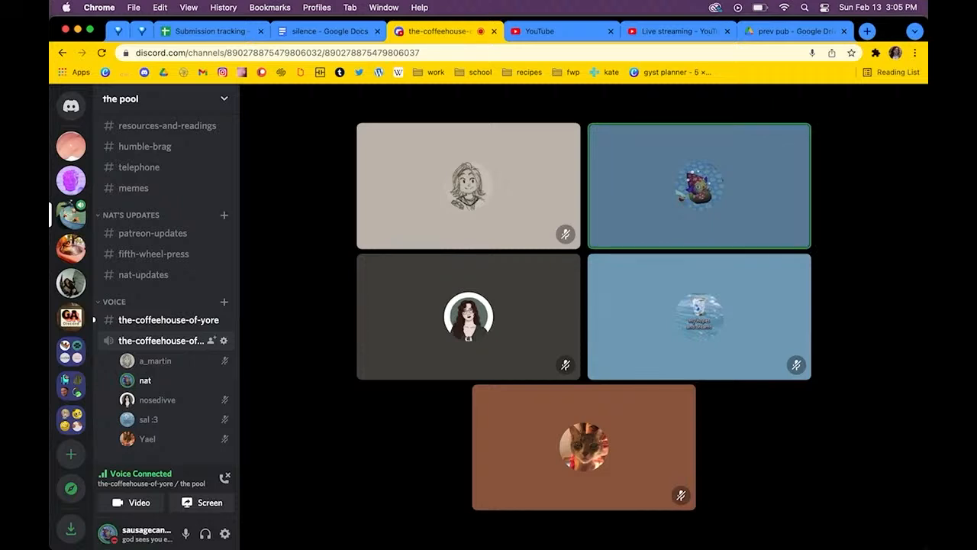
click(168, 319)
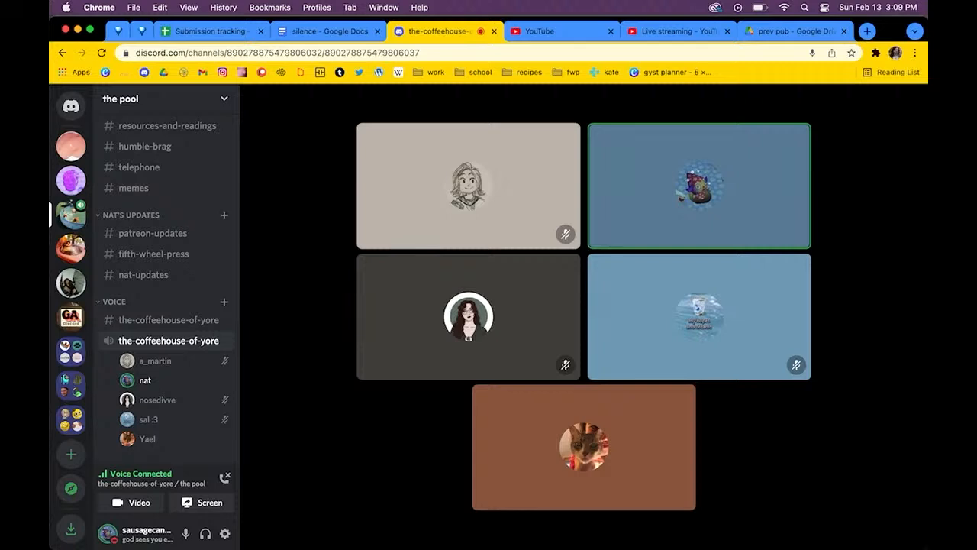
mouse_move(186, 533)
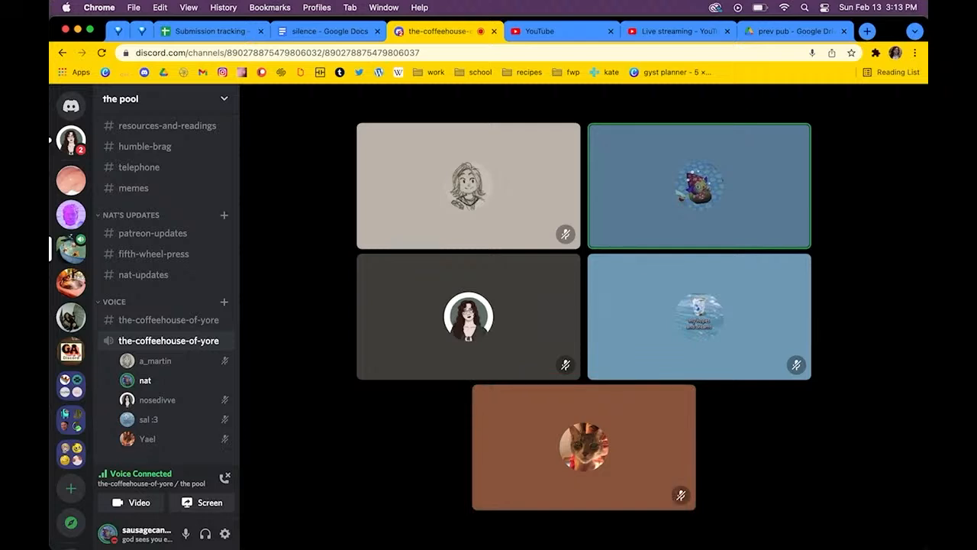
mouse_move(185, 533)
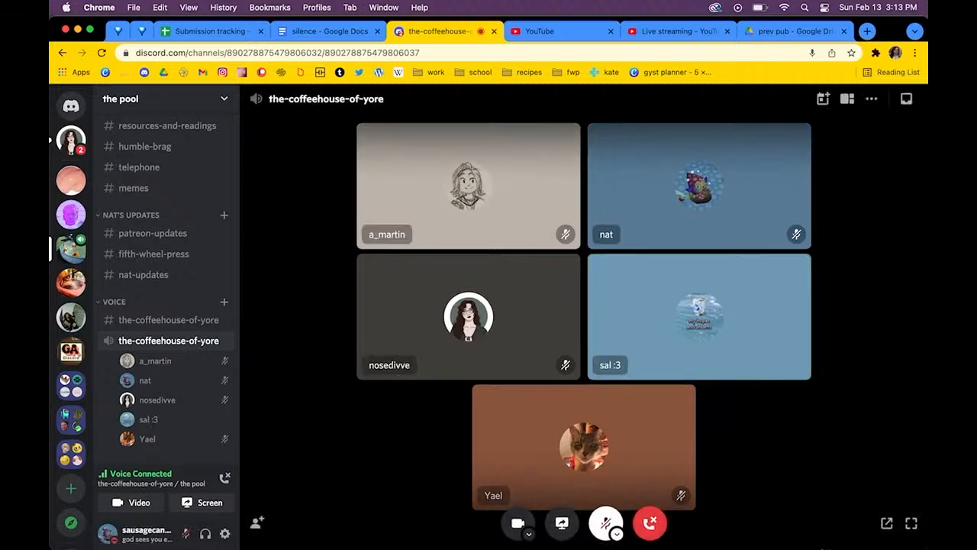
mouse_move(488, 546)
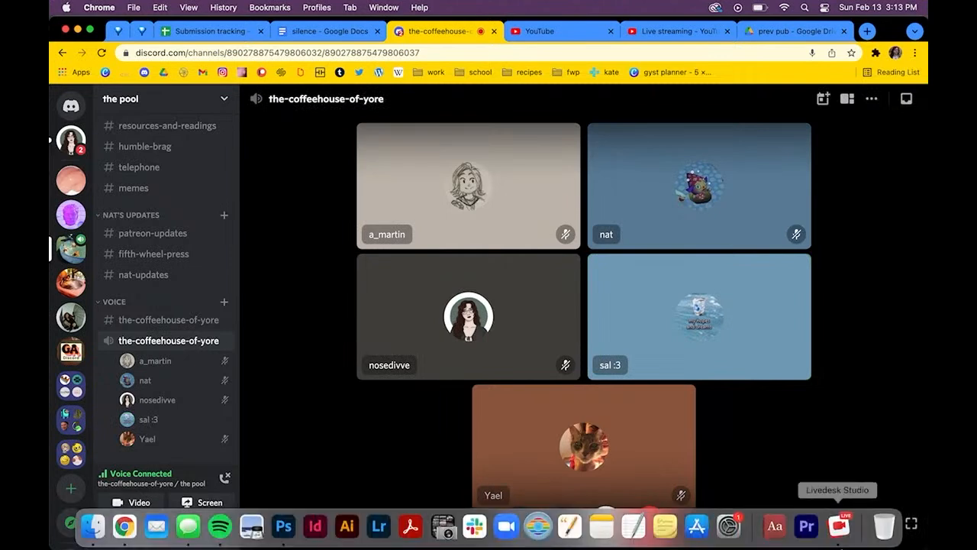
click(838, 525)
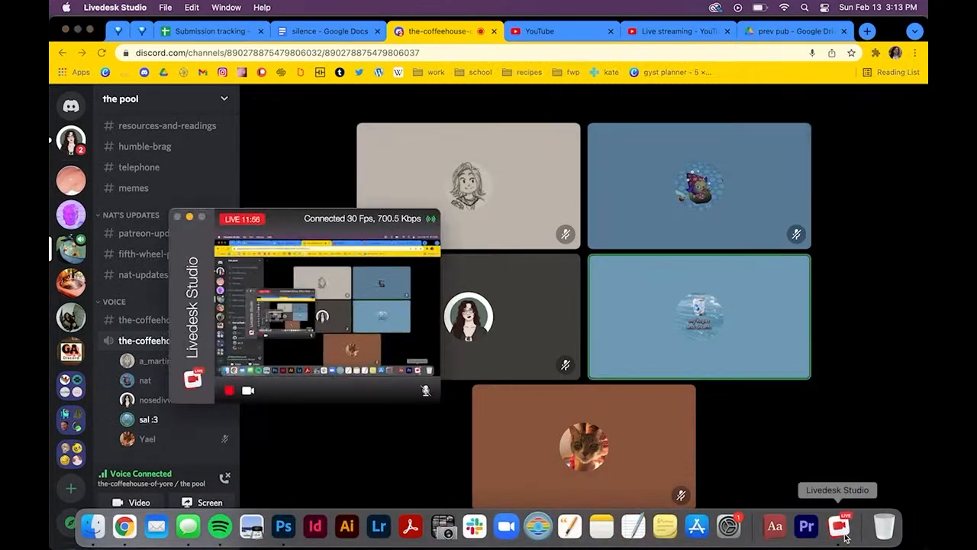
click(123, 526)
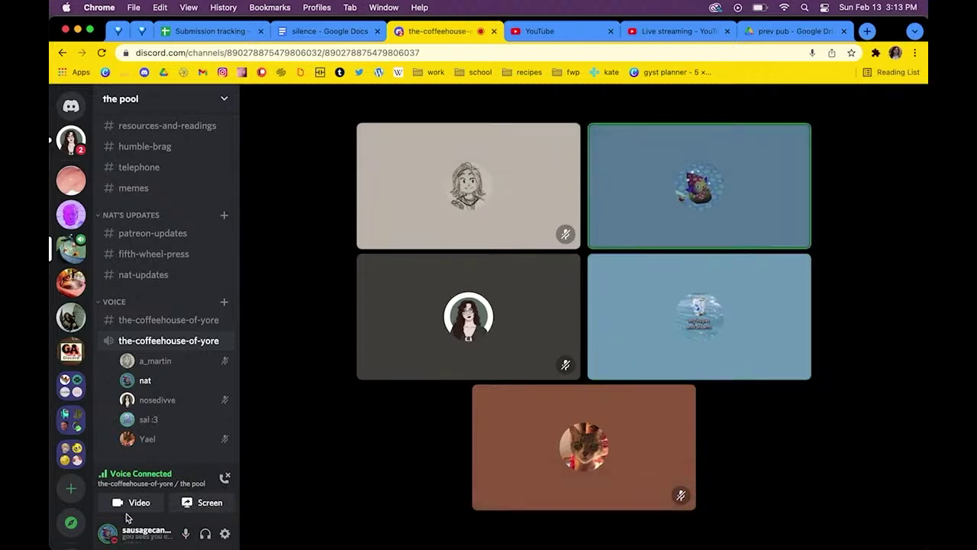
mouse_move(185, 532)
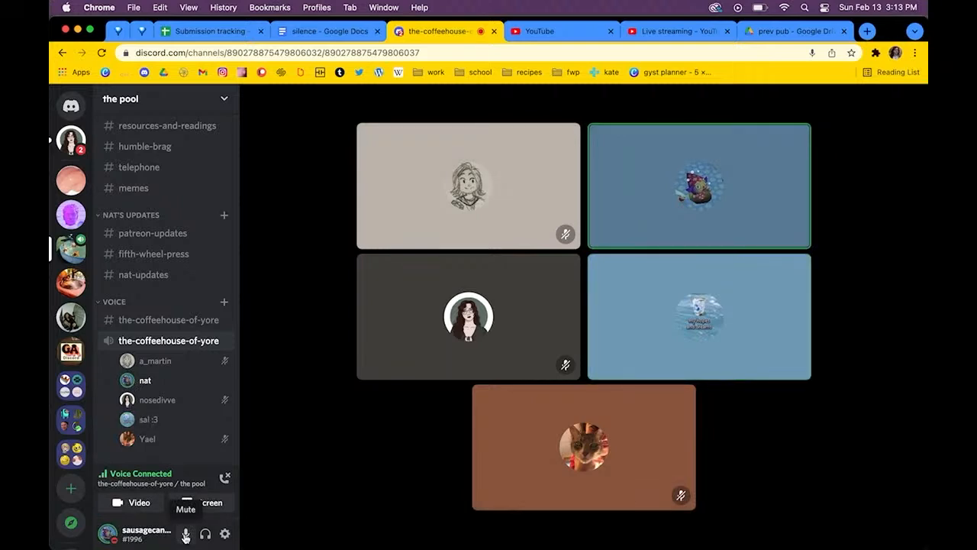
Mute your microphone while keeping the five-person call grid visible.
click(186, 532)
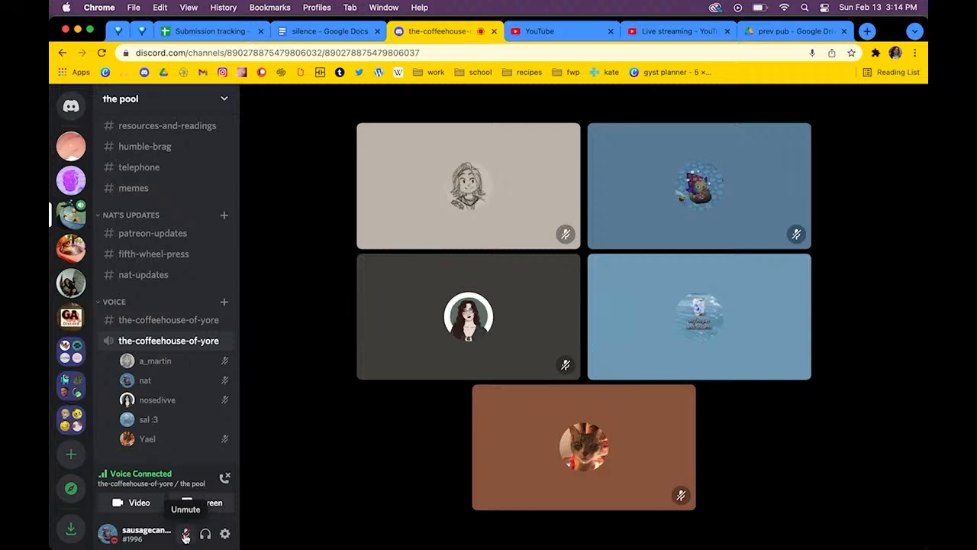
click(697, 315)
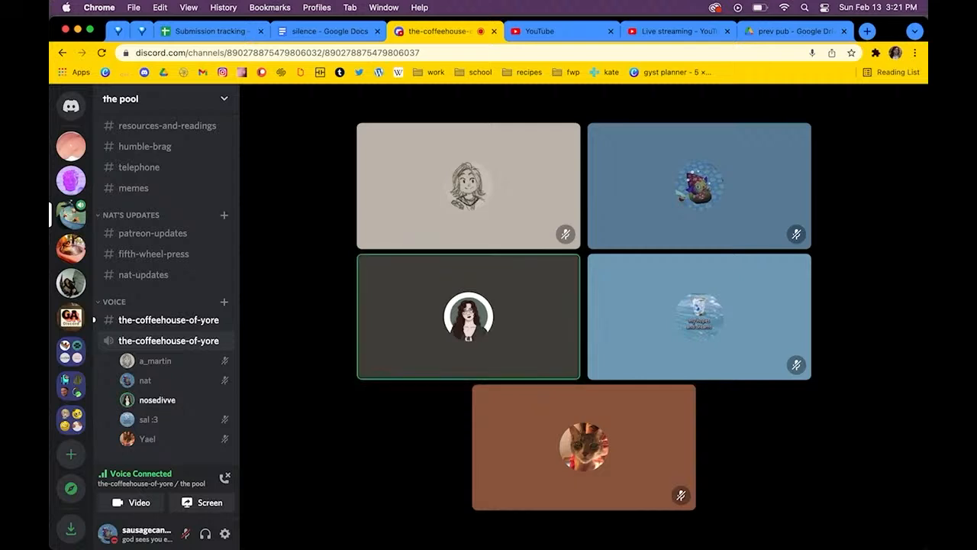
mouse_move(160, 319)
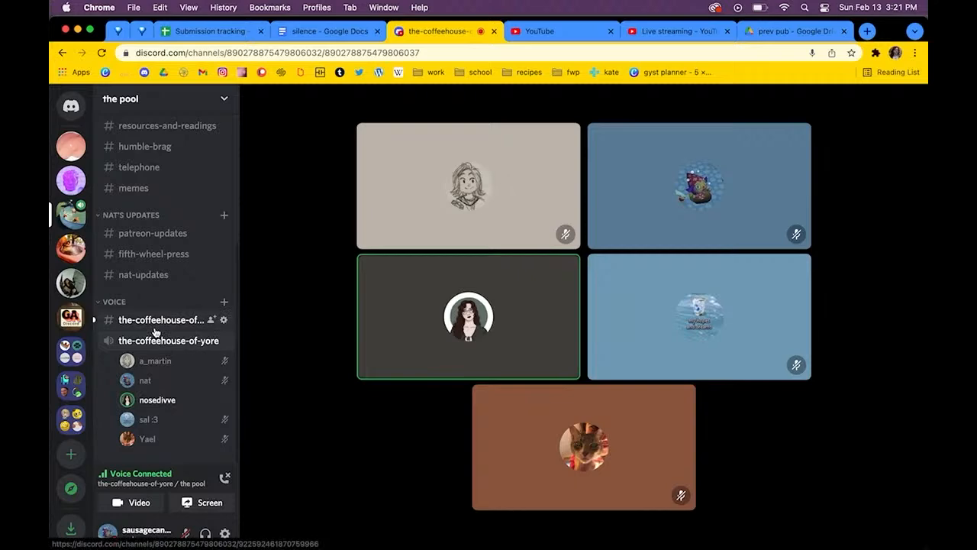
click(161, 340)
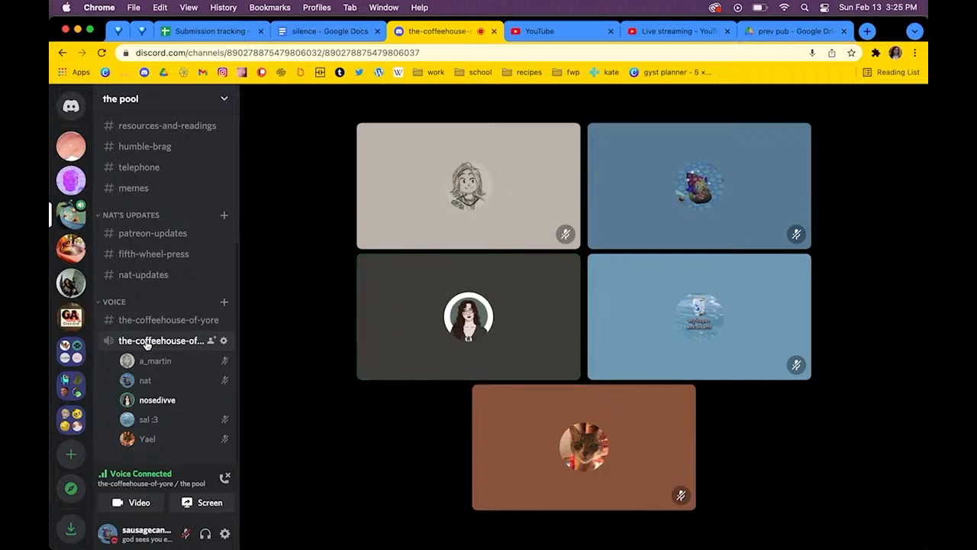
click(468, 316)
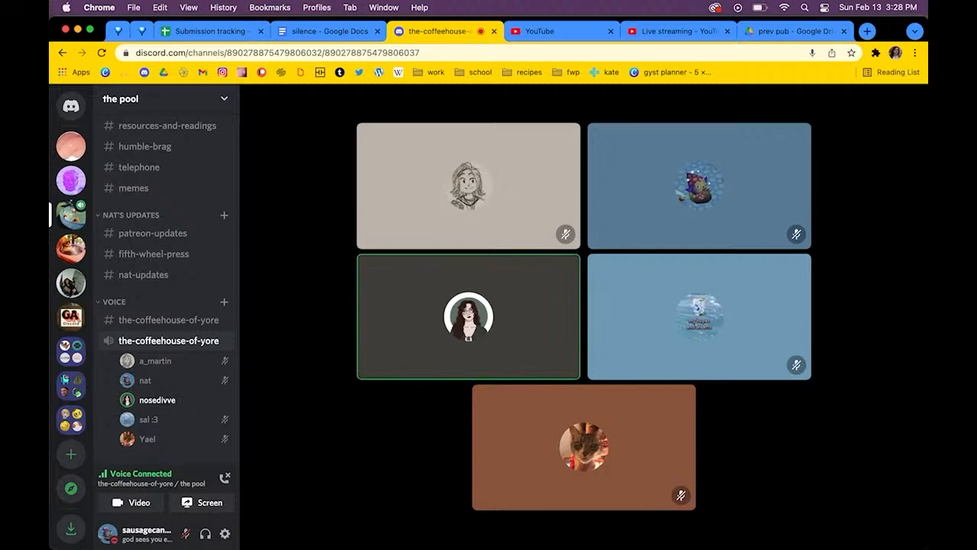
mouse_move(468, 316)
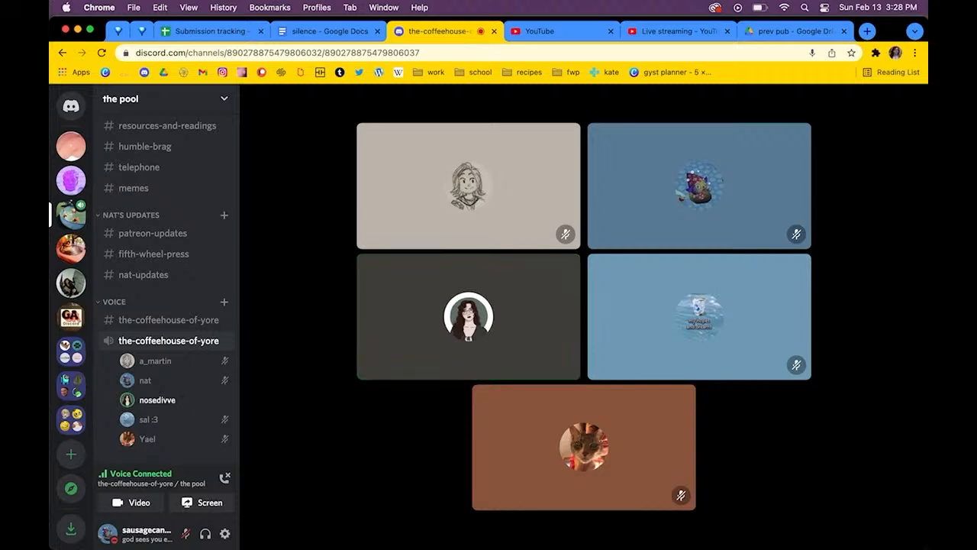
click(468, 316)
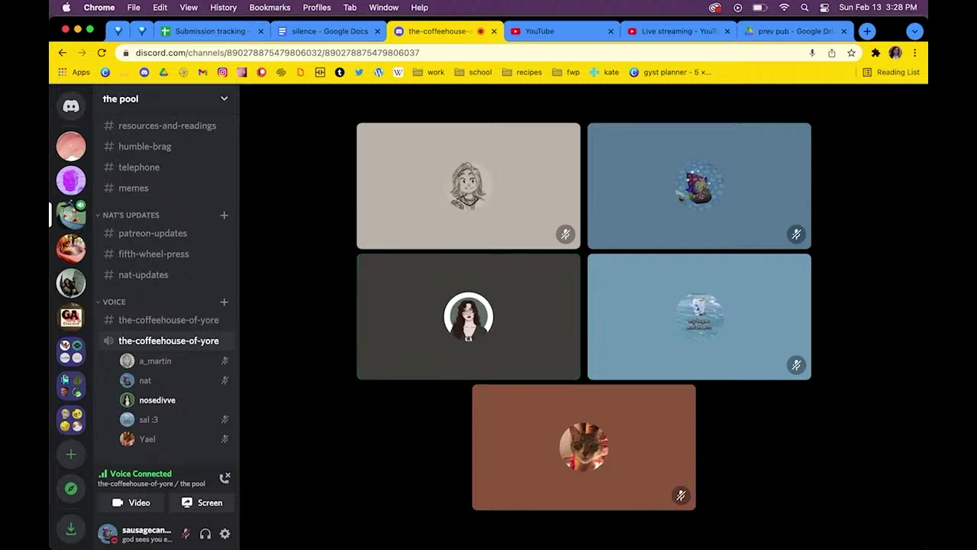
click(467, 316)
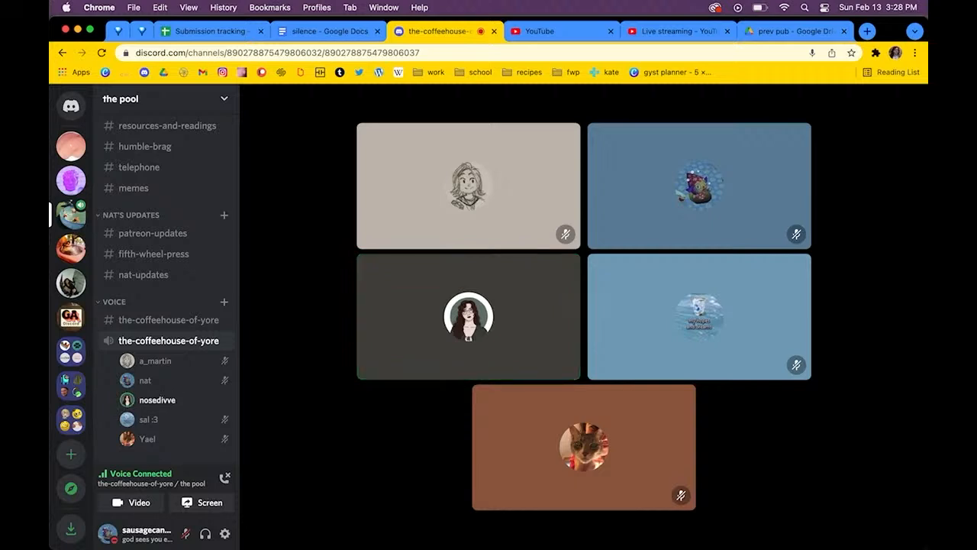
click(468, 316)
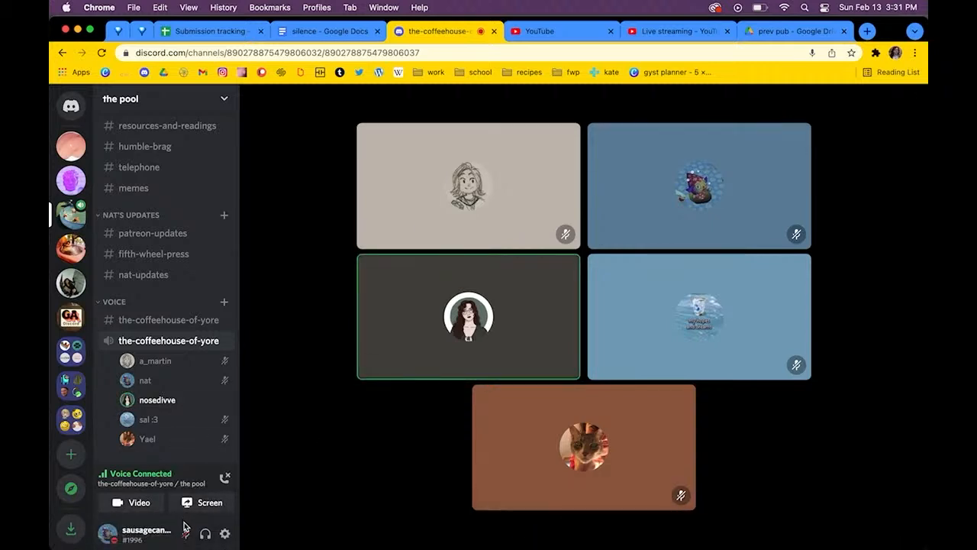
mouse_move(186, 533)
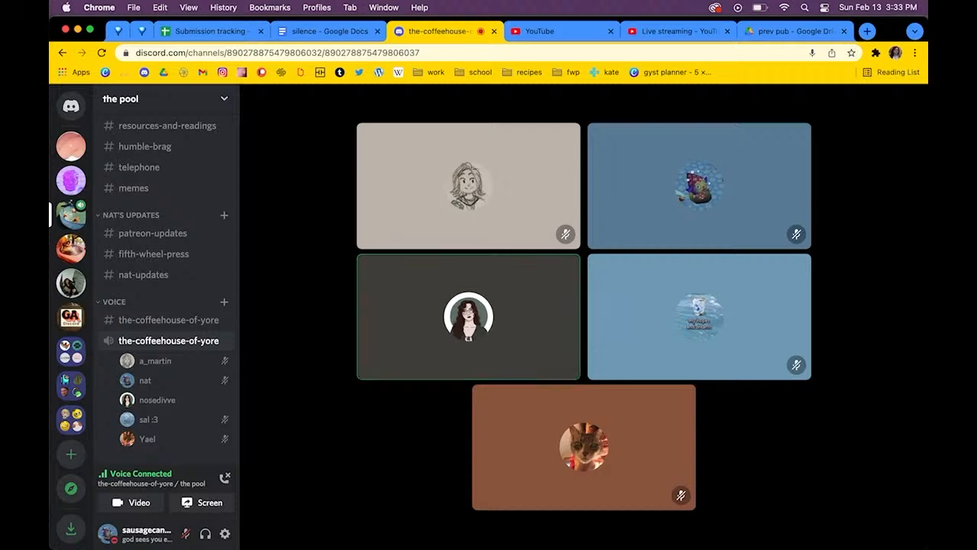
click(468, 316)
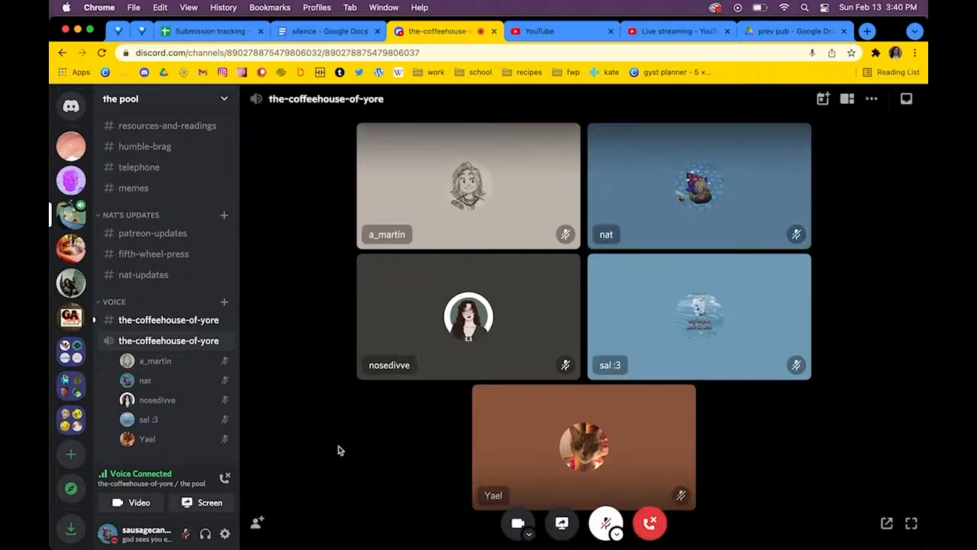
click(160, 319)
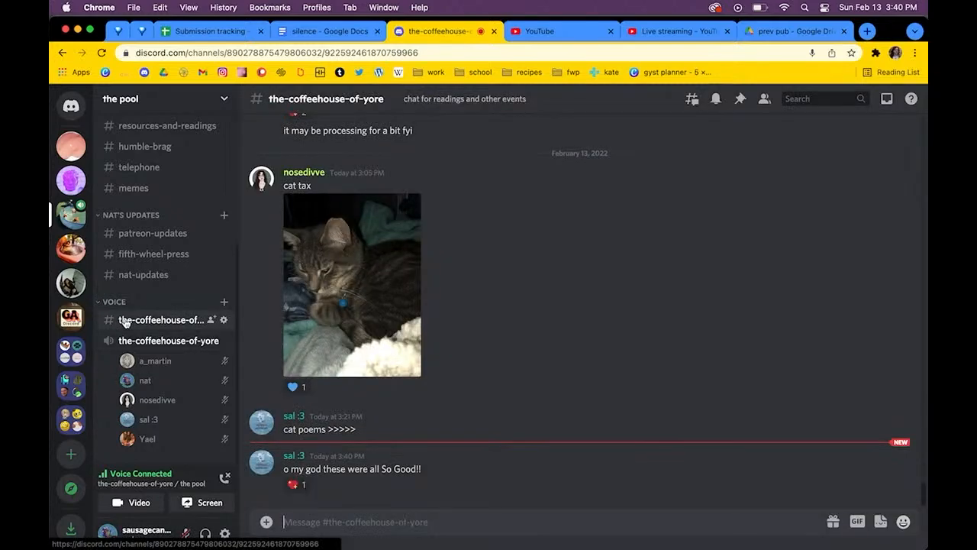
click(161, 340)
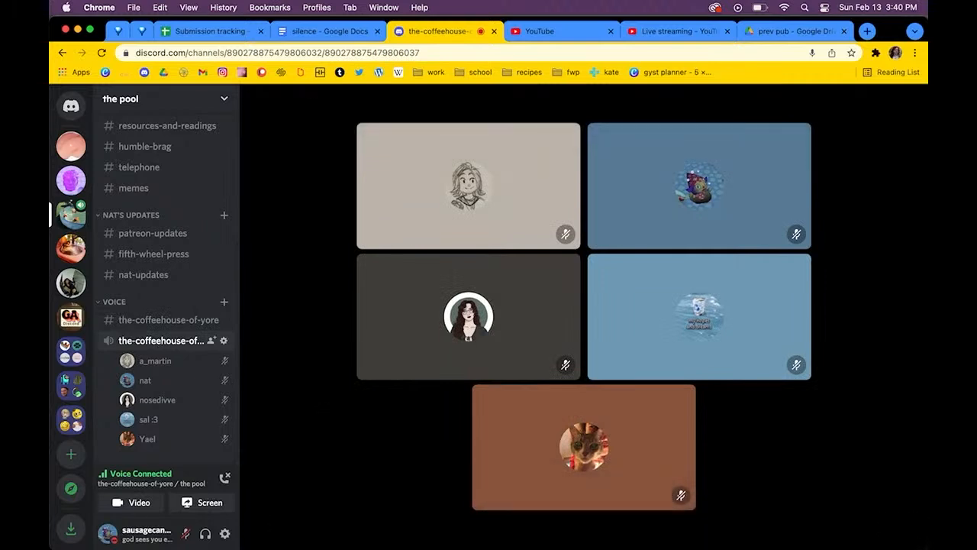
mouse_move(306, 433)
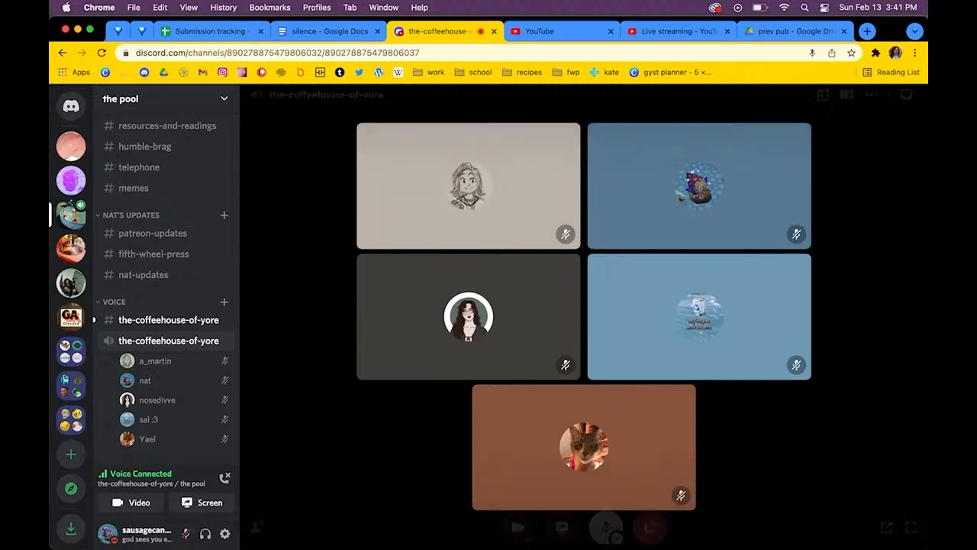
click(168, 319)
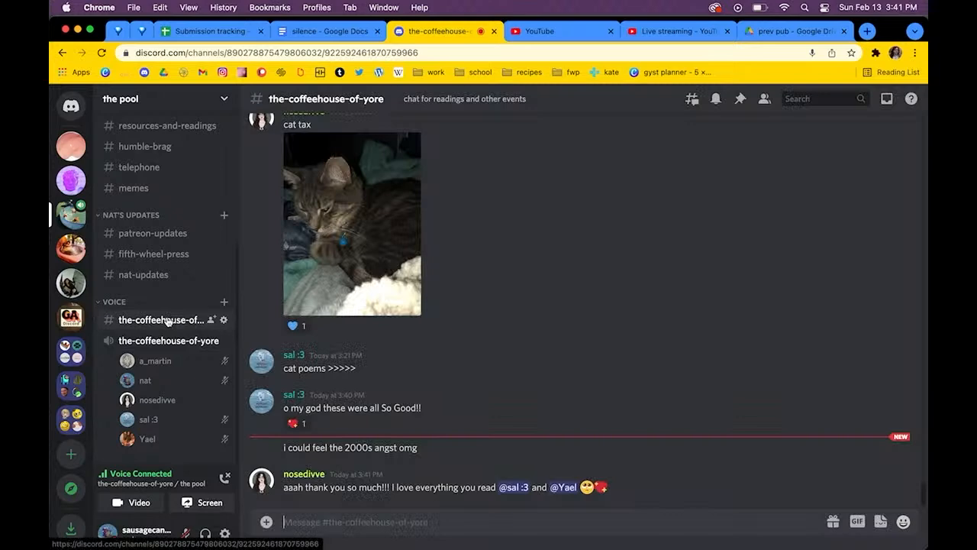
click(169, 340)
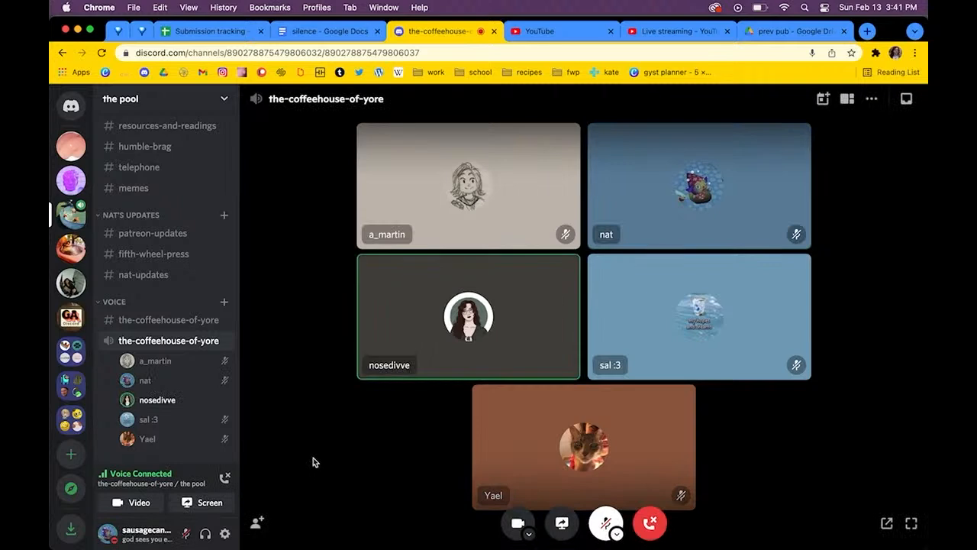
mouse_move(282, 468)
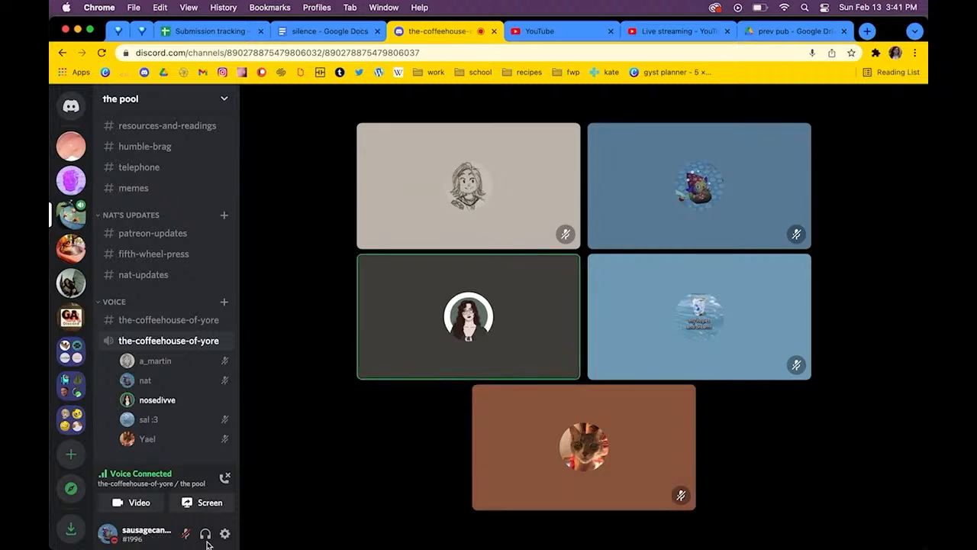
mouse_move(185, 532)
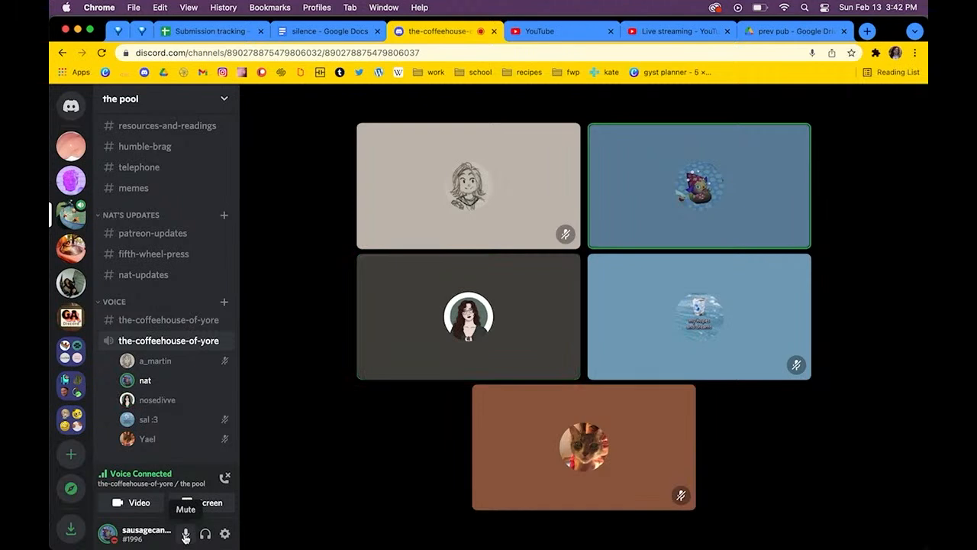
click(186, 533)
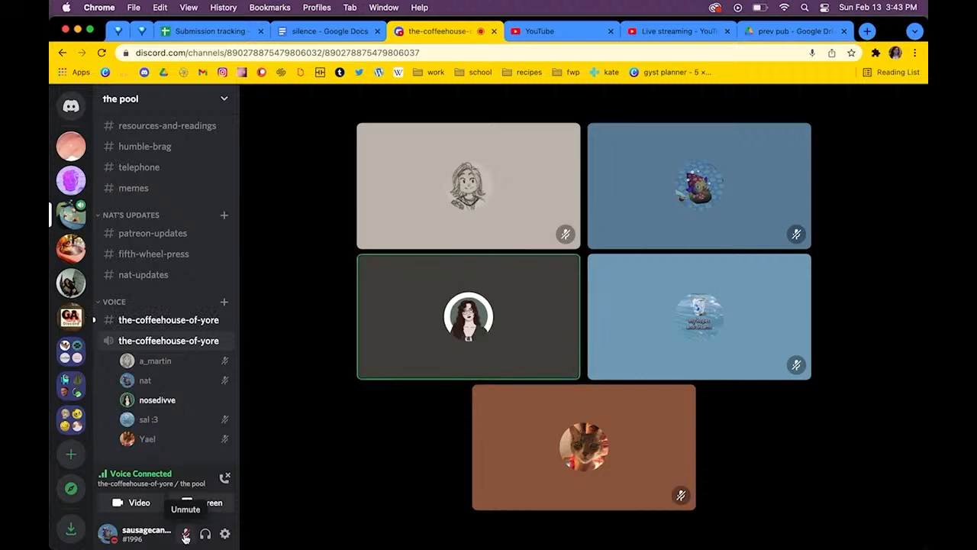
Reply to Yael in the voice channel chat, then return to the call grid.
click(168, 319)
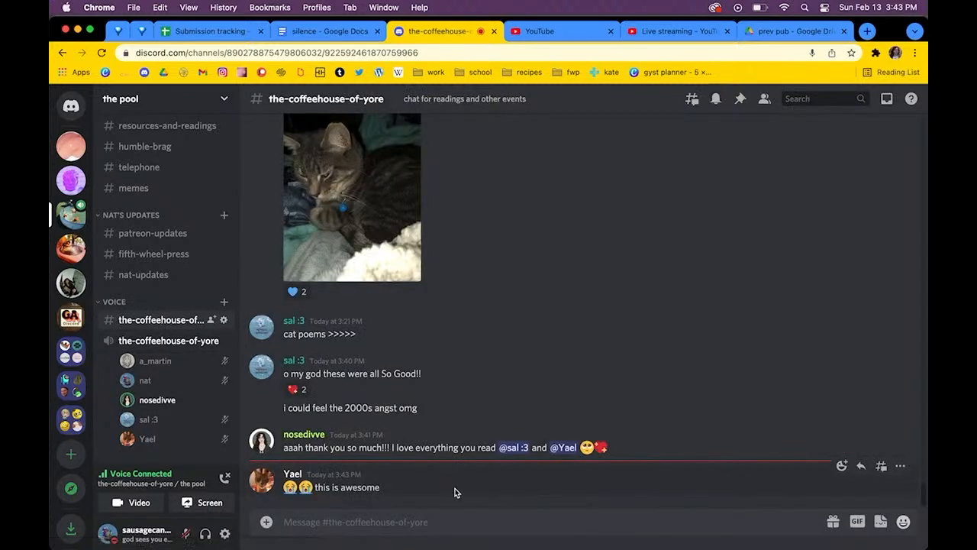
text(you both)
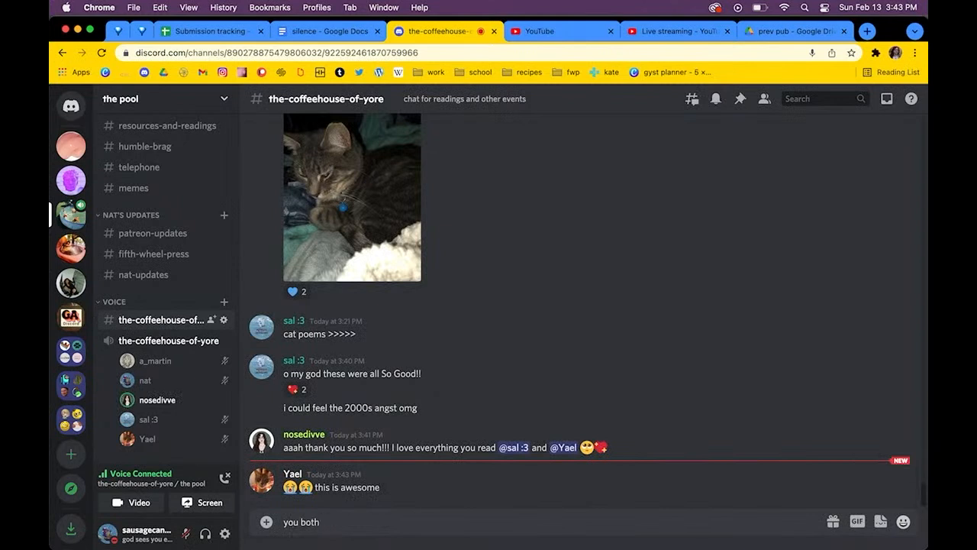
text(like am i gay o)
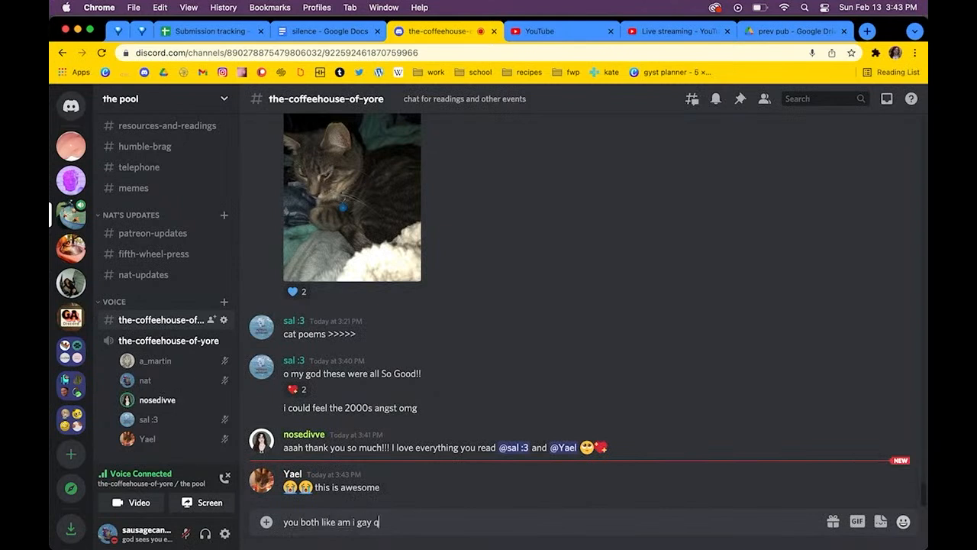
text(uizzes o)
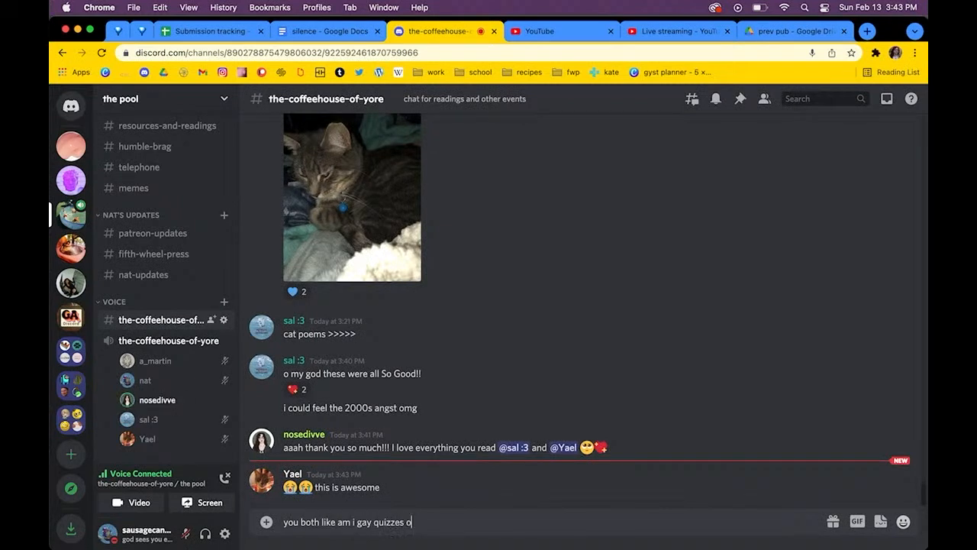
click(169, 340)
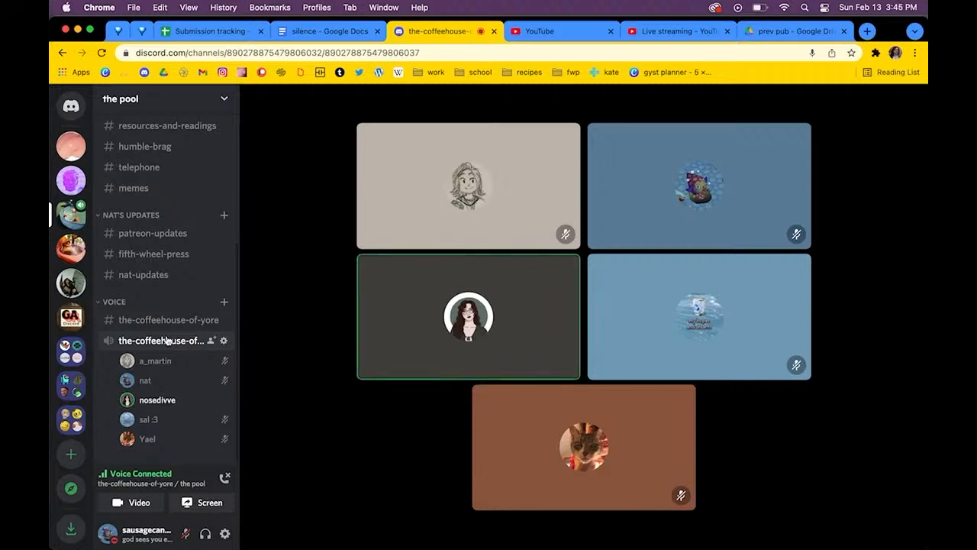
mouse_move(69, 284)
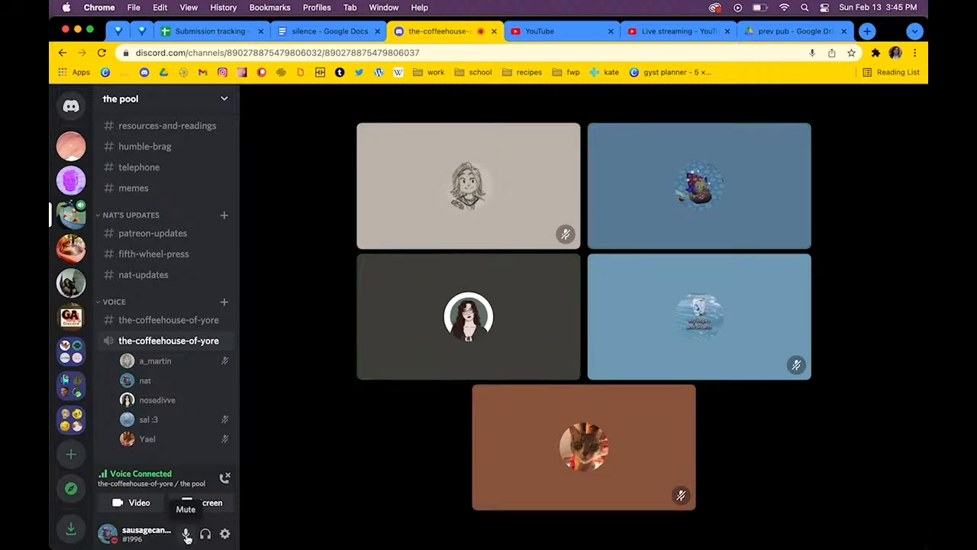
Mute your microphone again from the bottom user panel.
click(186, 533)
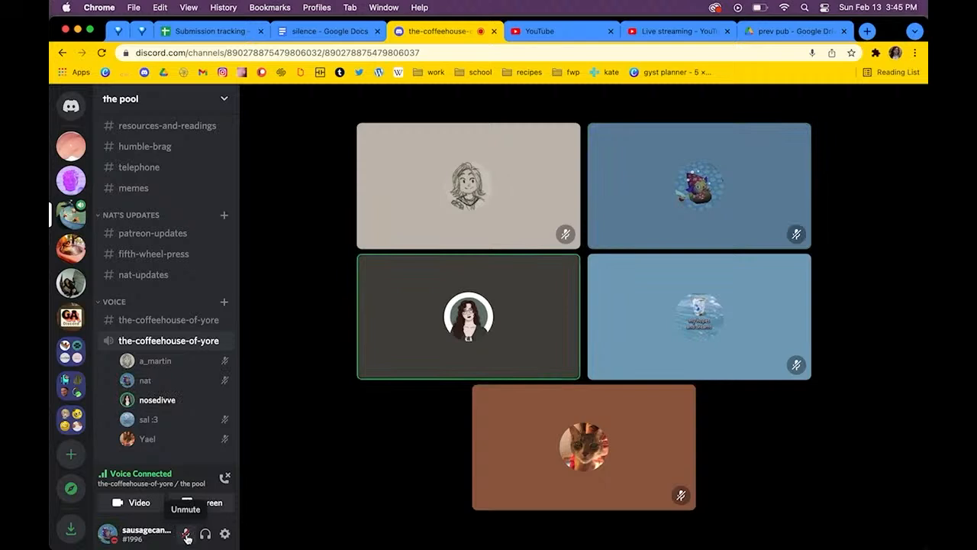